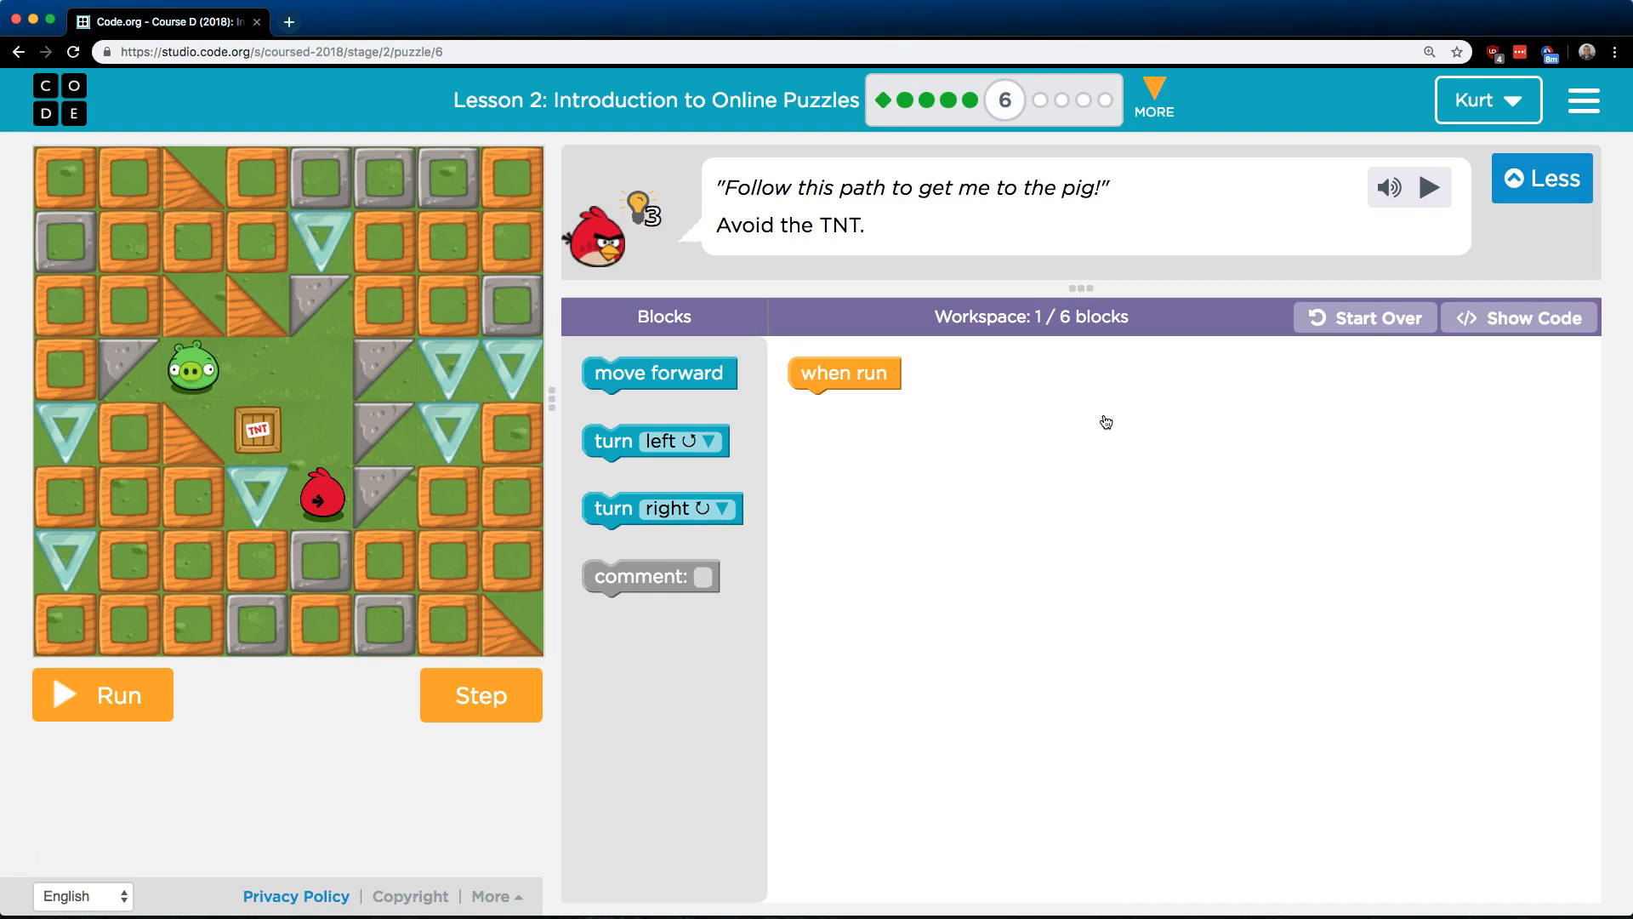
mouse_move(1003, 100)
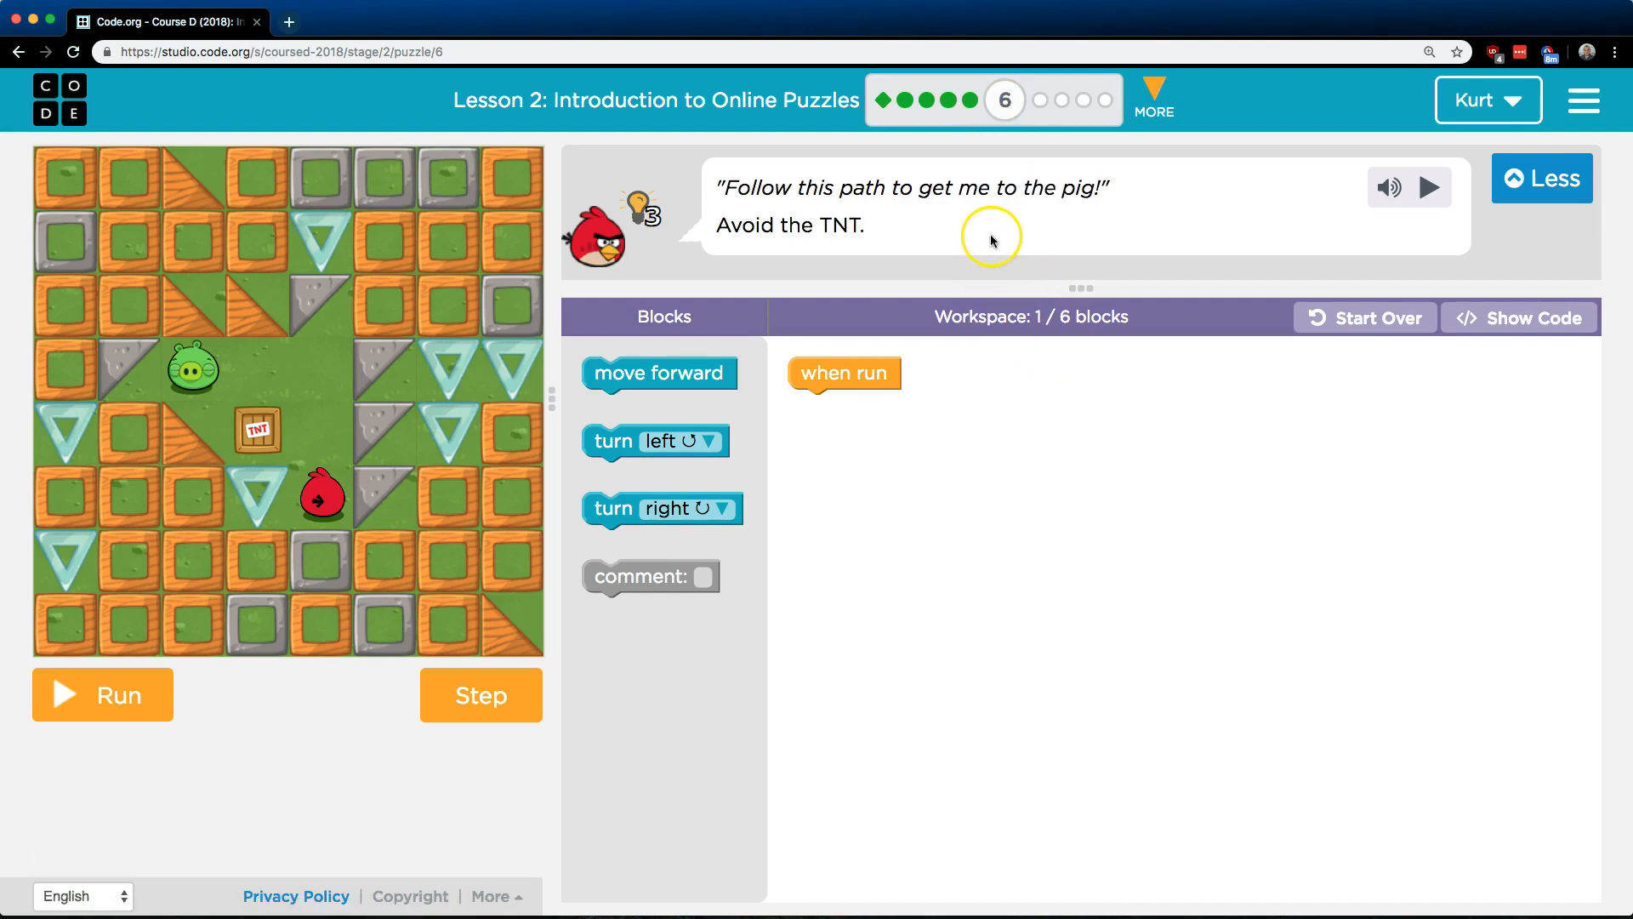
mouse_move(1018, 264)
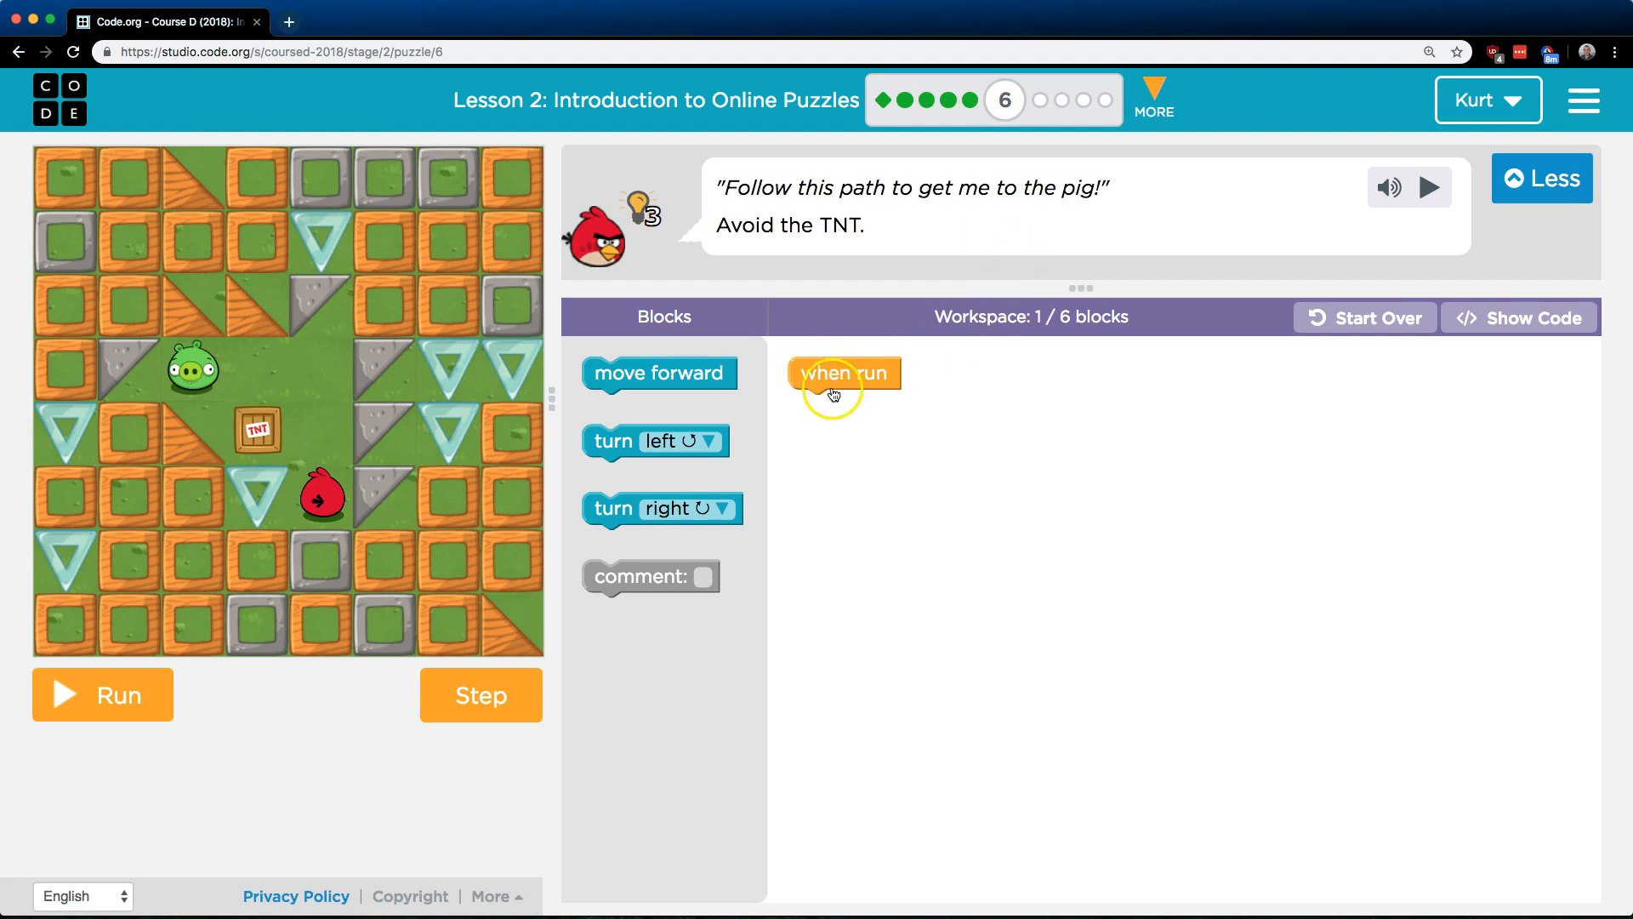
mouse_move(315, 449)
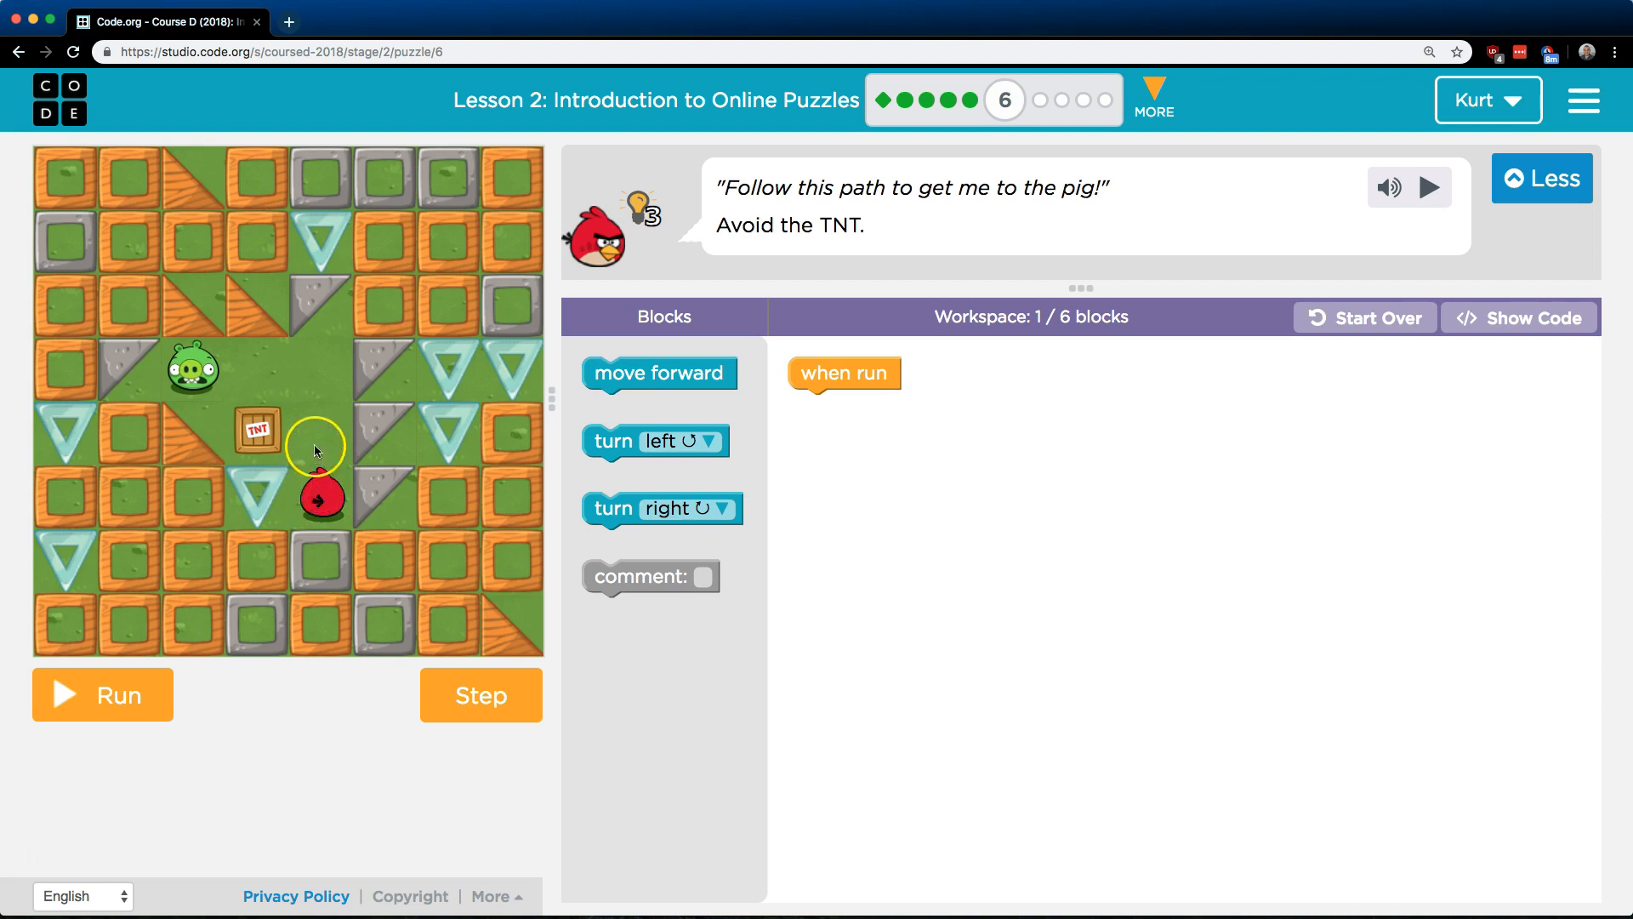
Add two move forward blocks under when run, test them on the maze, then add a turn left
drag(658, 372, 864, 405)
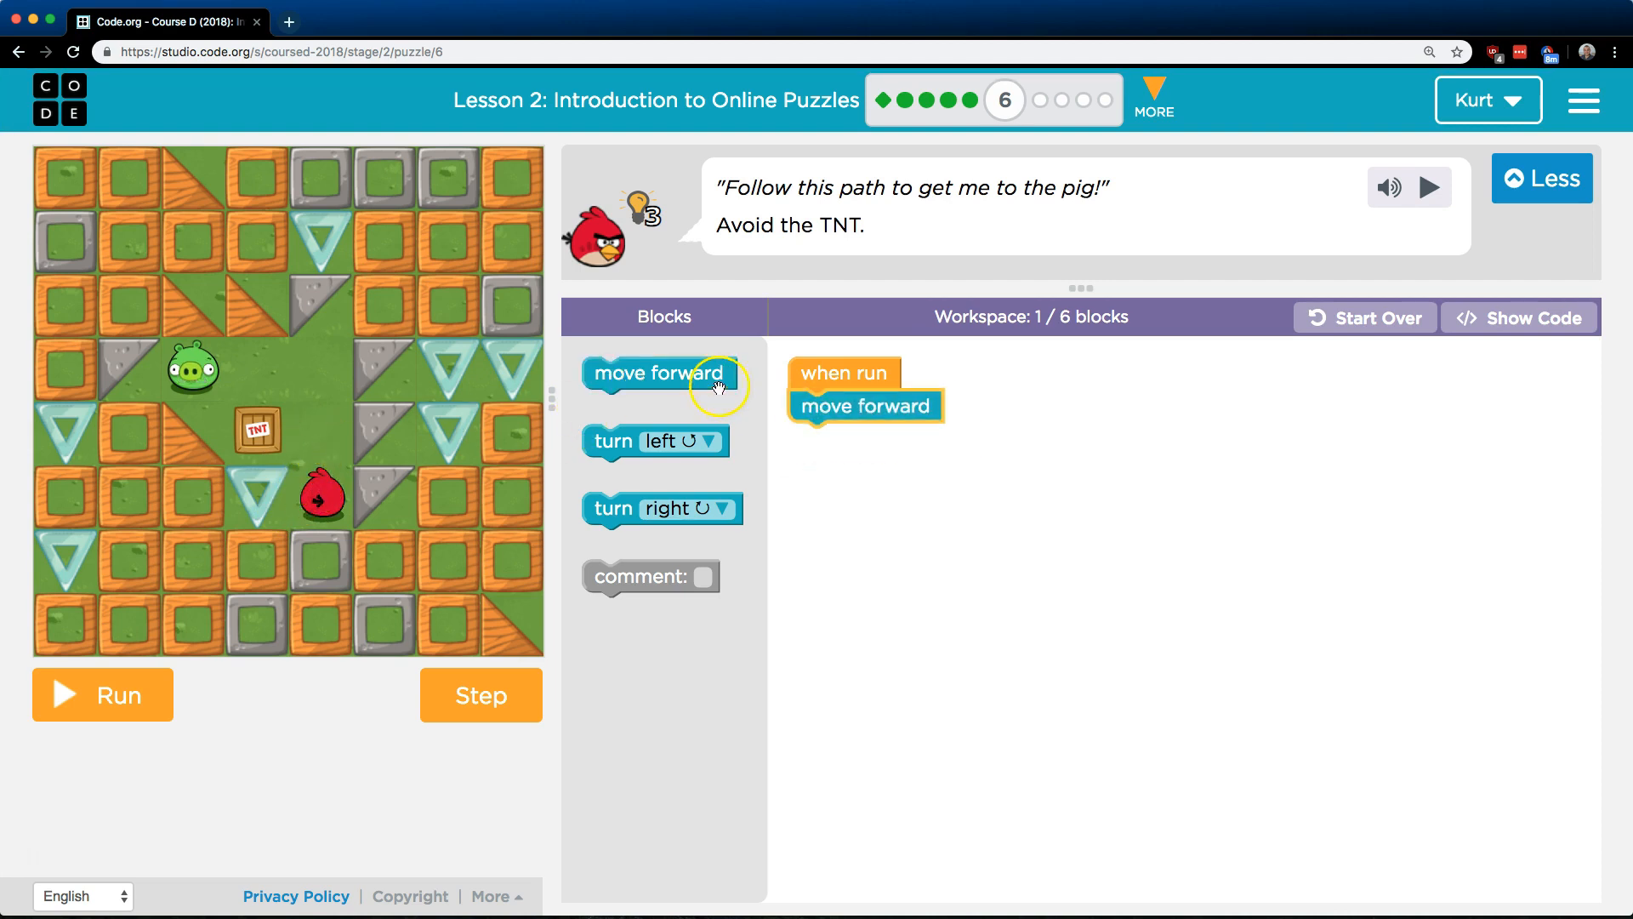
drag(658, 373, 876, 446)
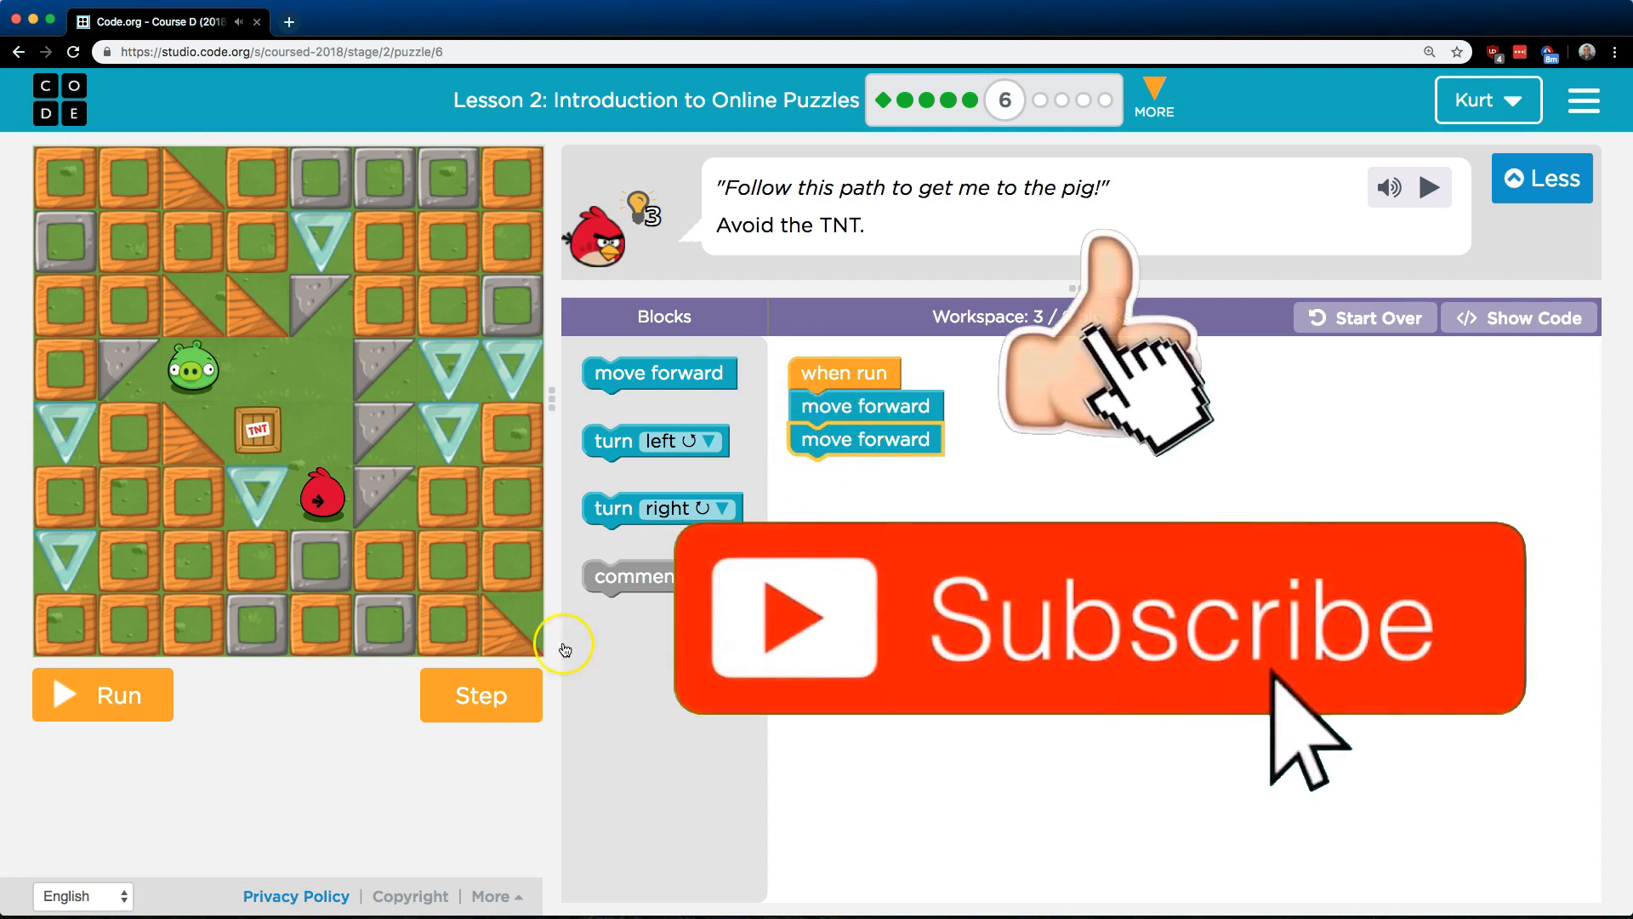
click(102, 695)
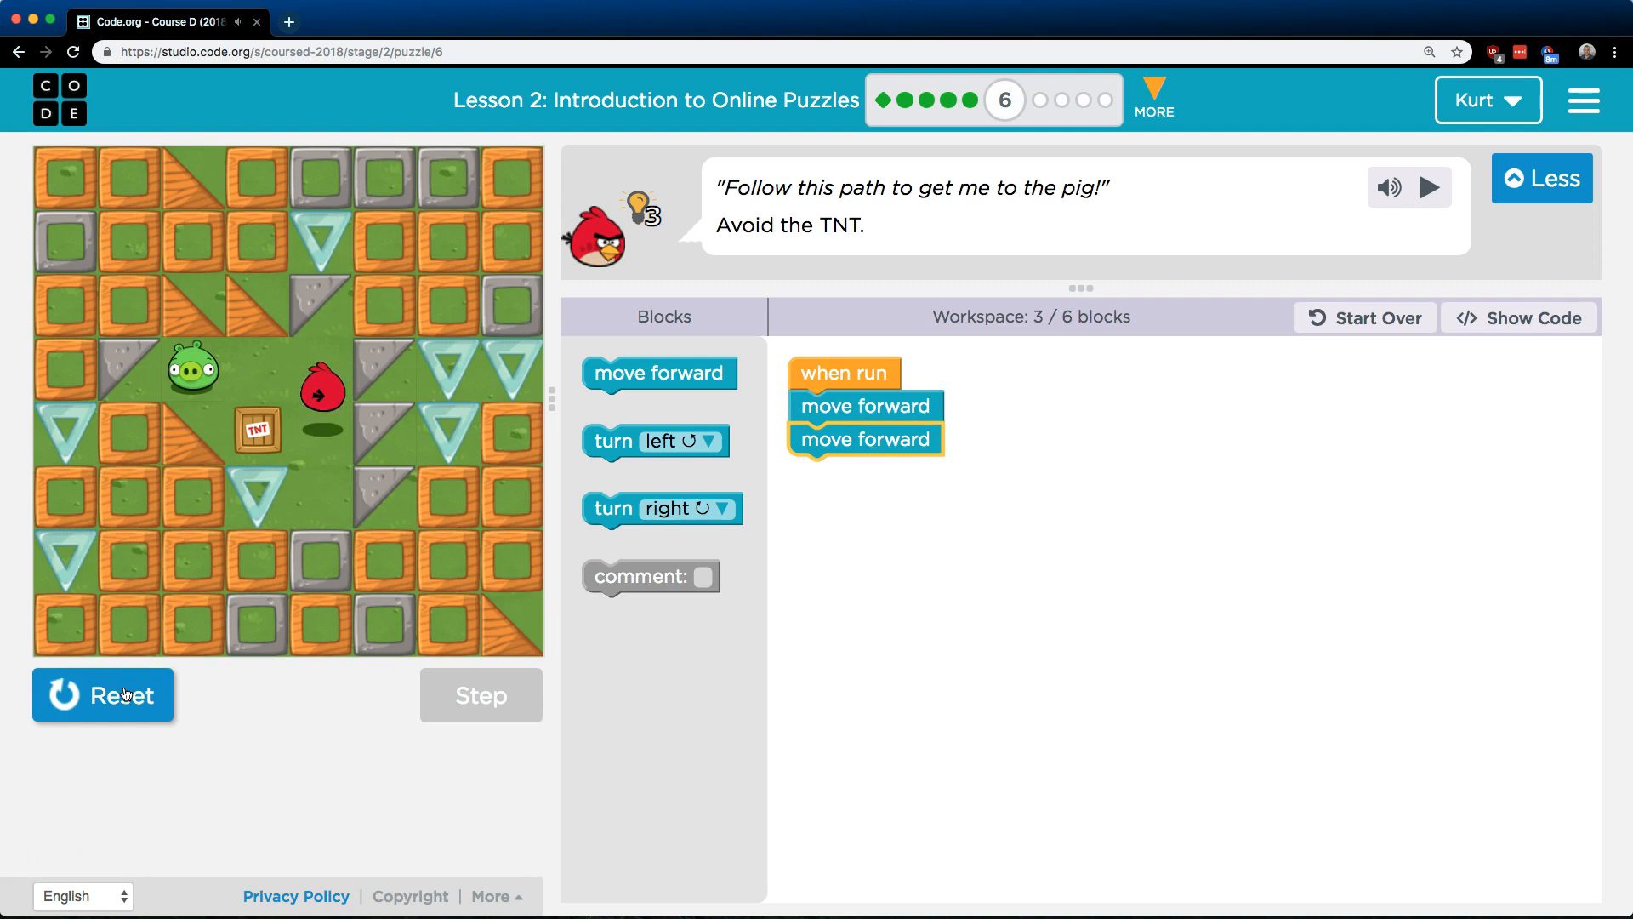
click(102, 695)
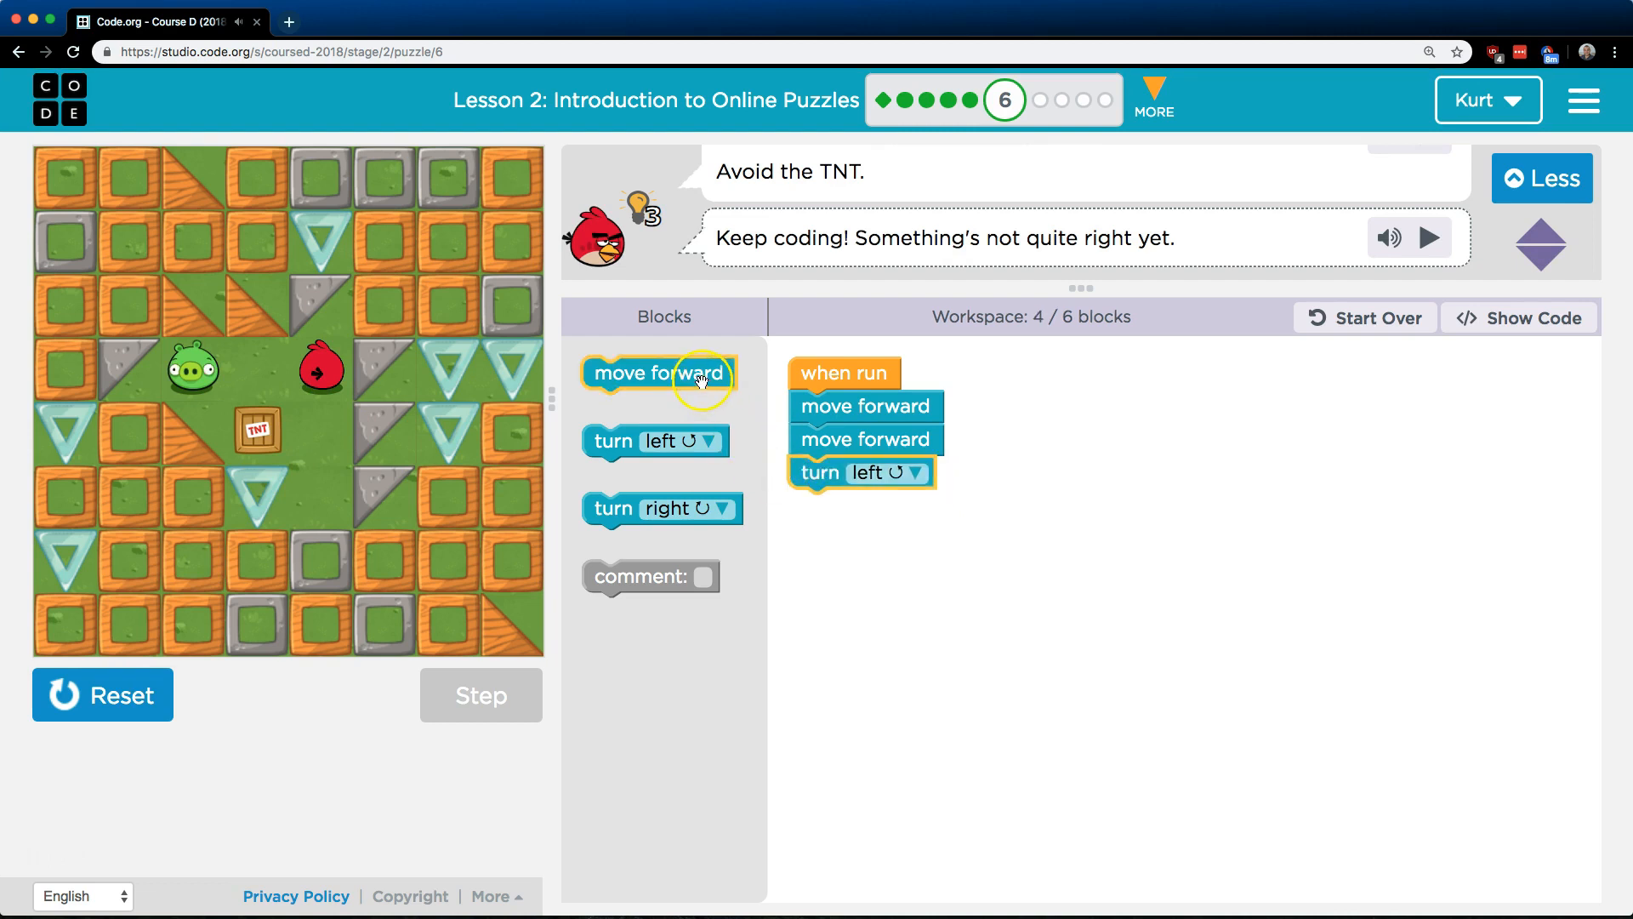
Add two more move forward blocks after the turn, run to reach the pig, and dismiss the completion message
drag(657, 372, 745, 578)
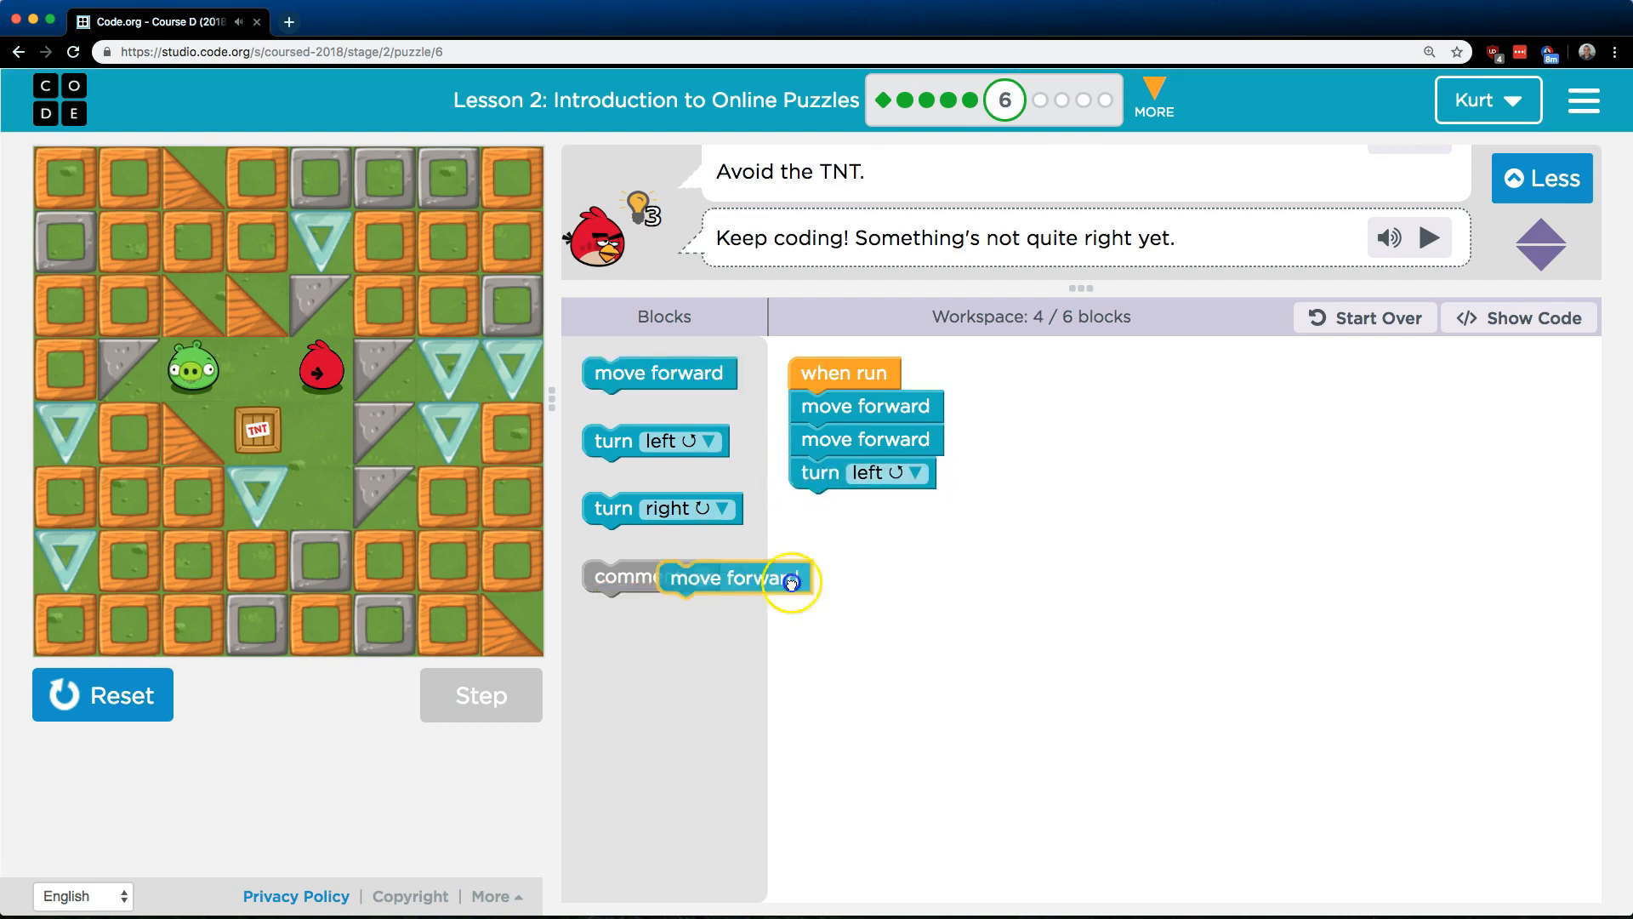
drag(729, 578, 864, 505)
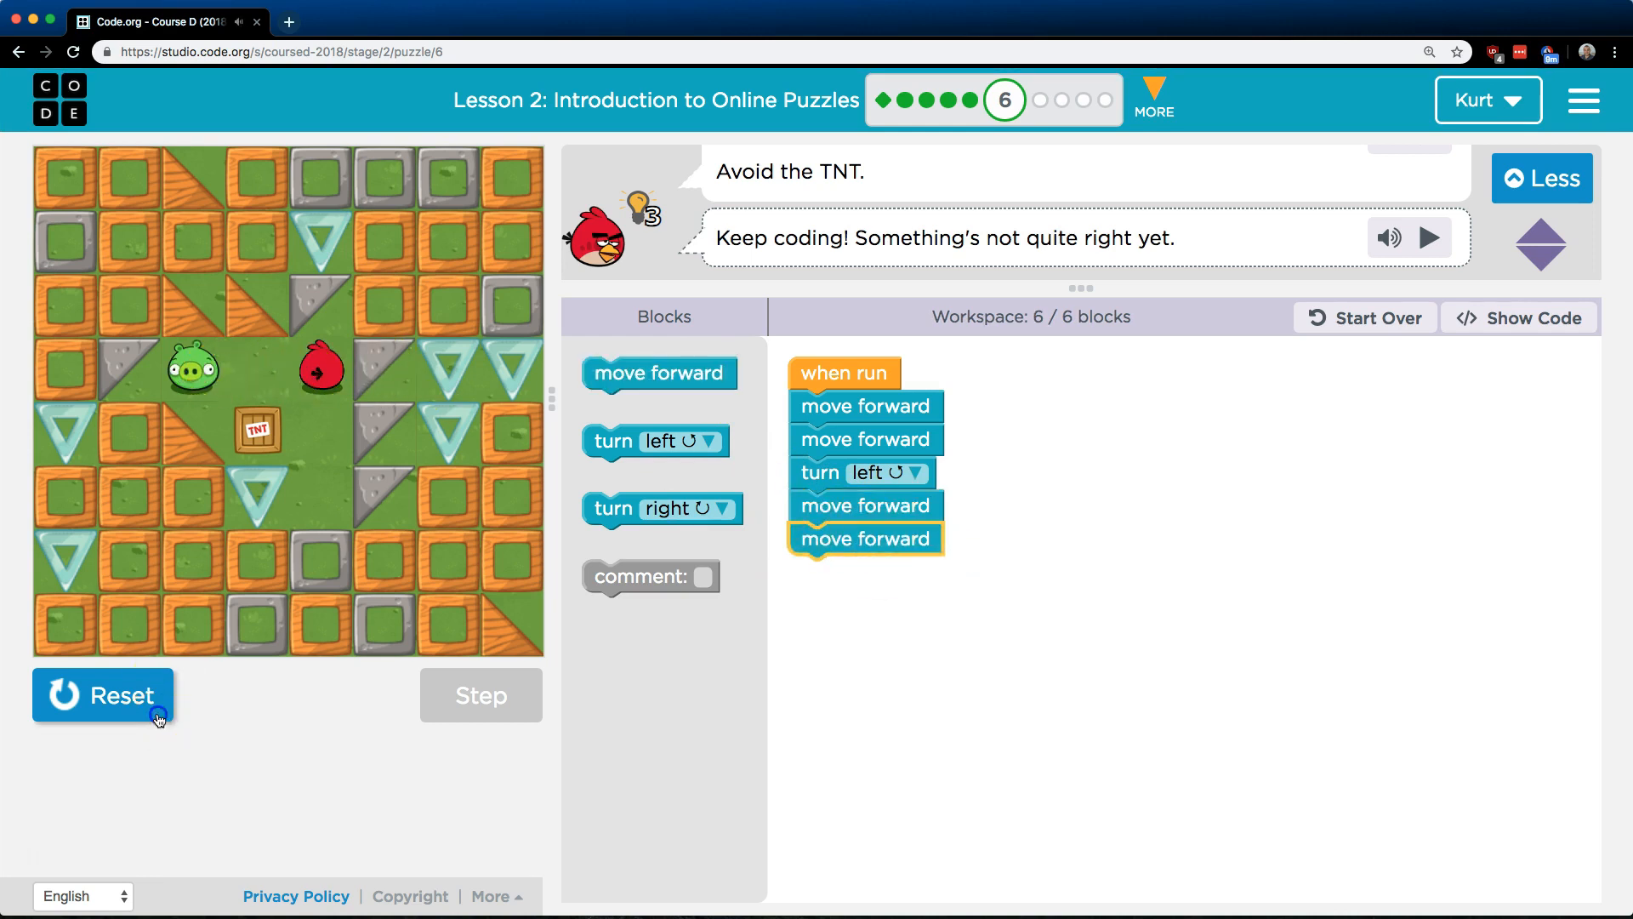
click(102, 695)
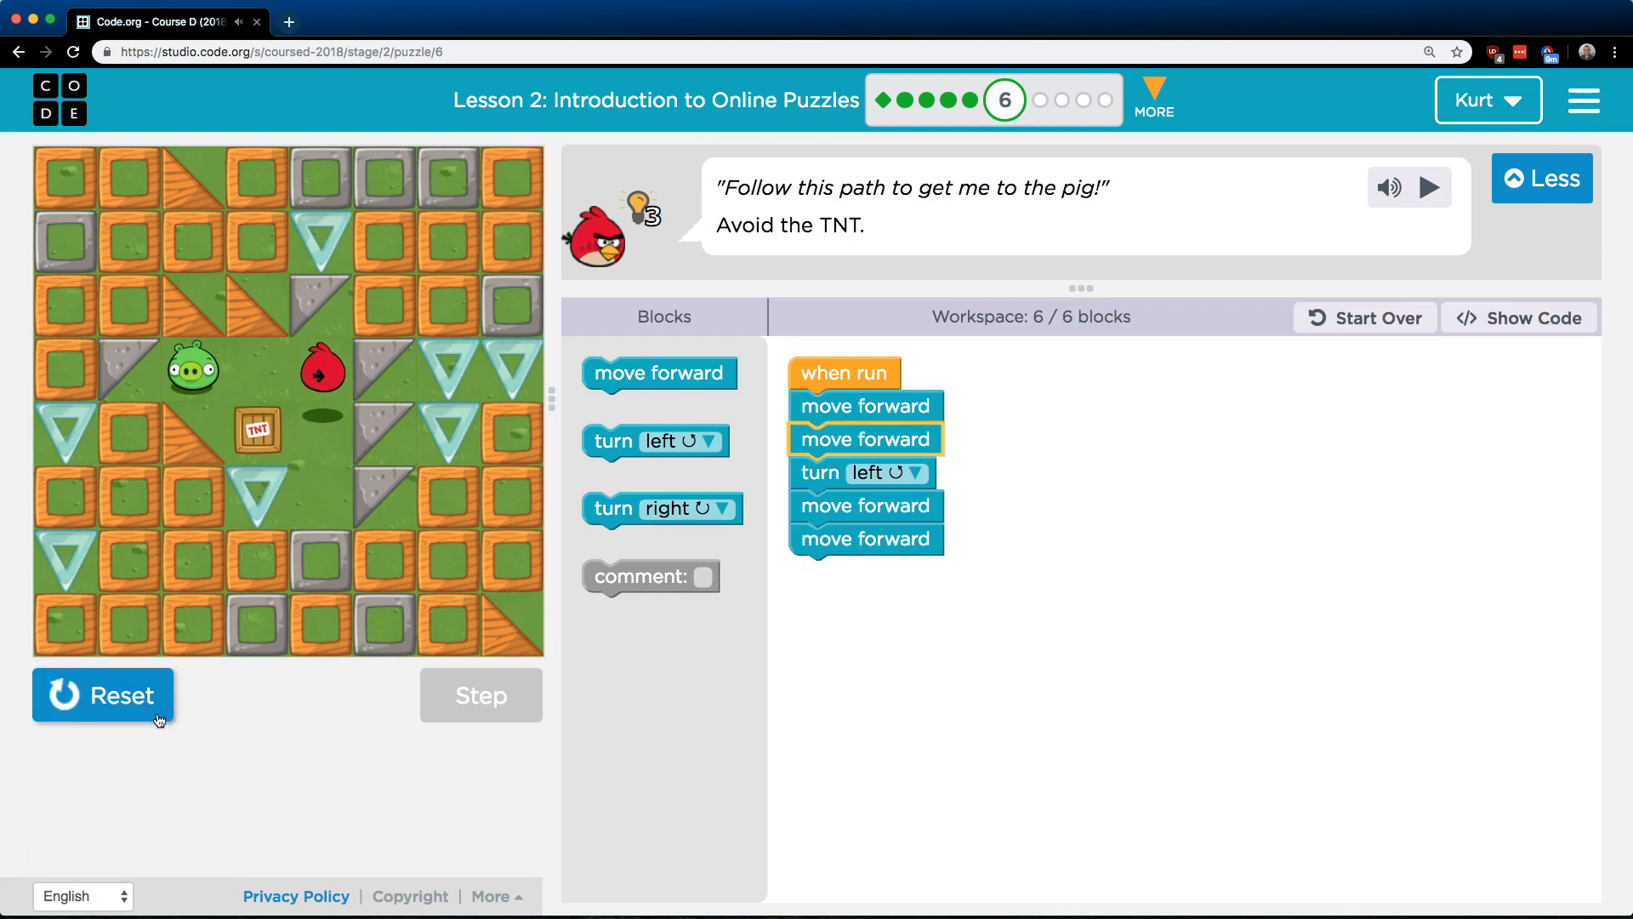
click(480, 695)
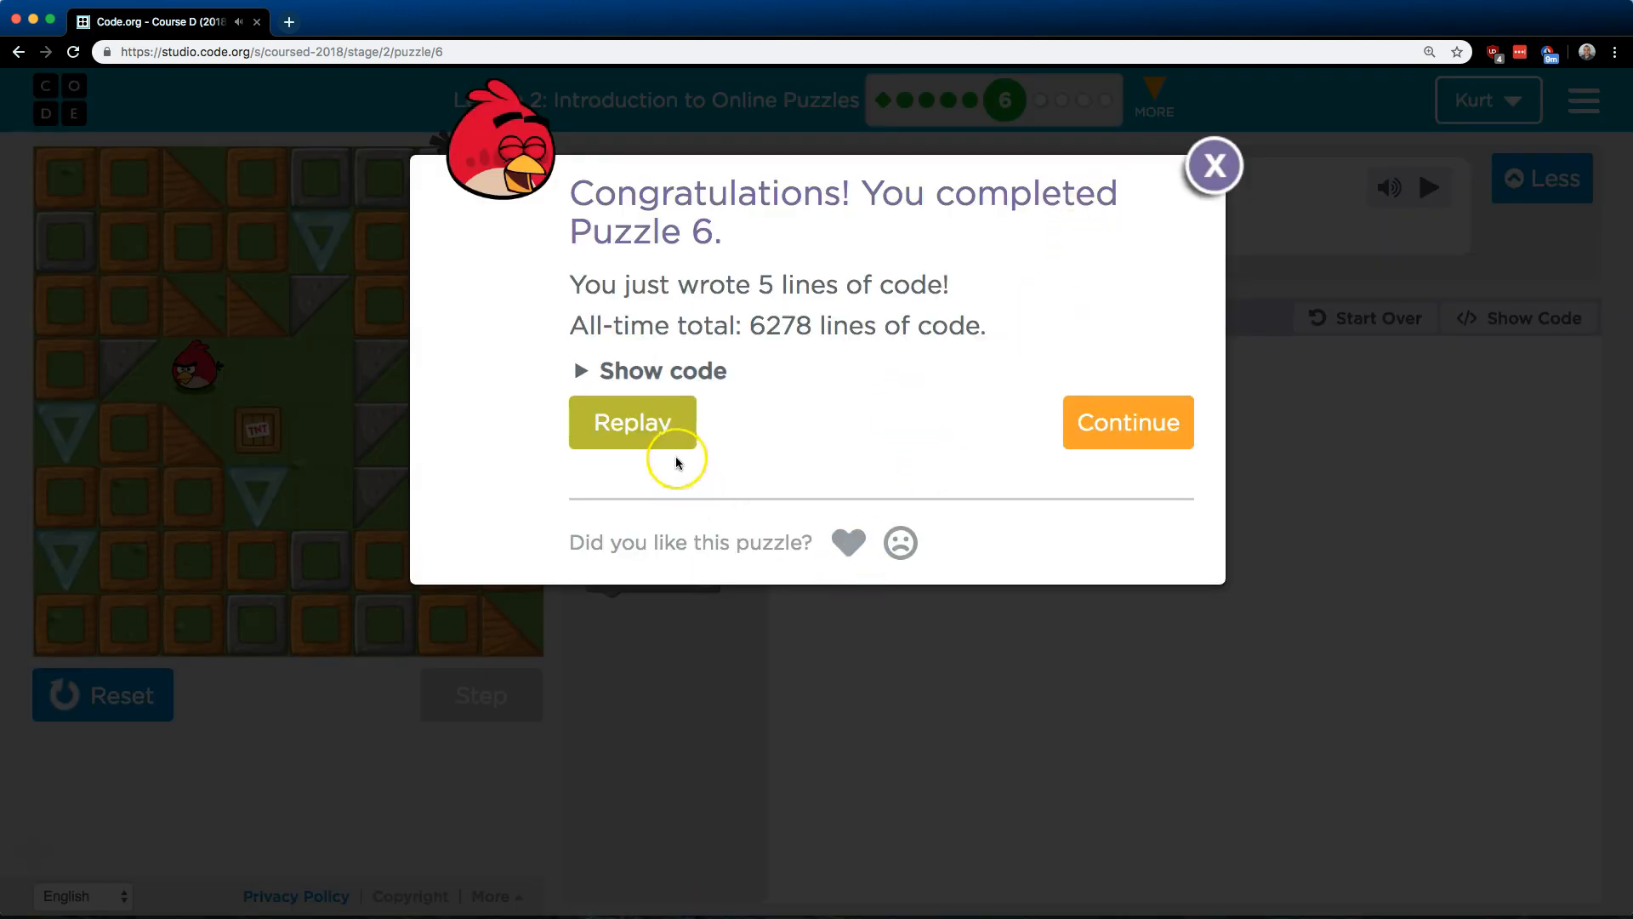
click(1214, 164)
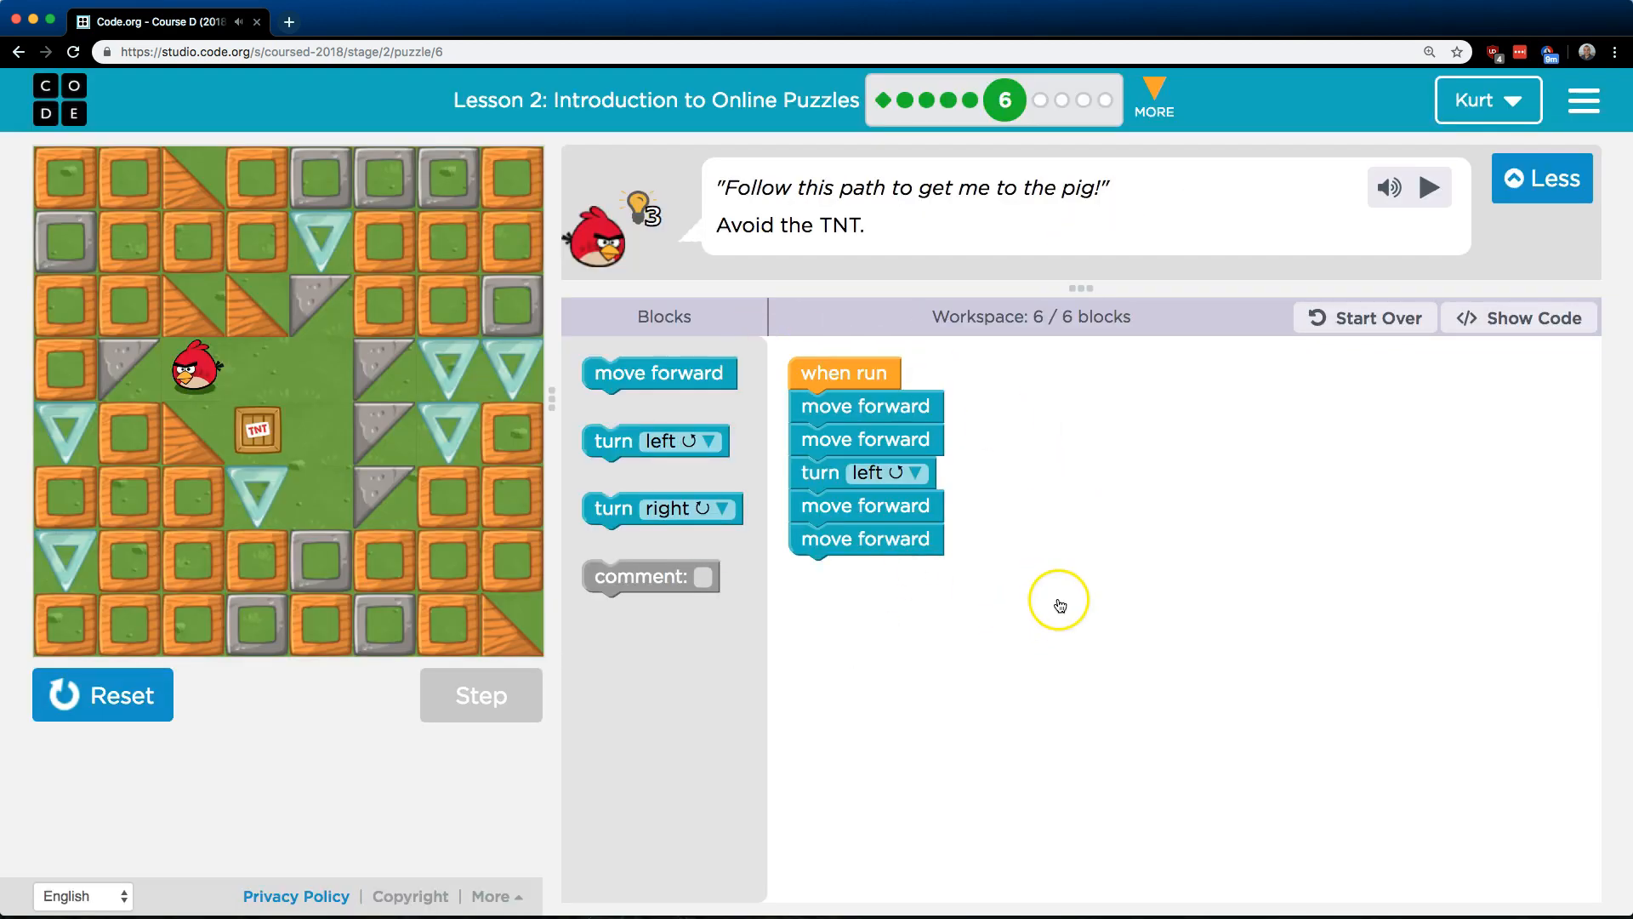